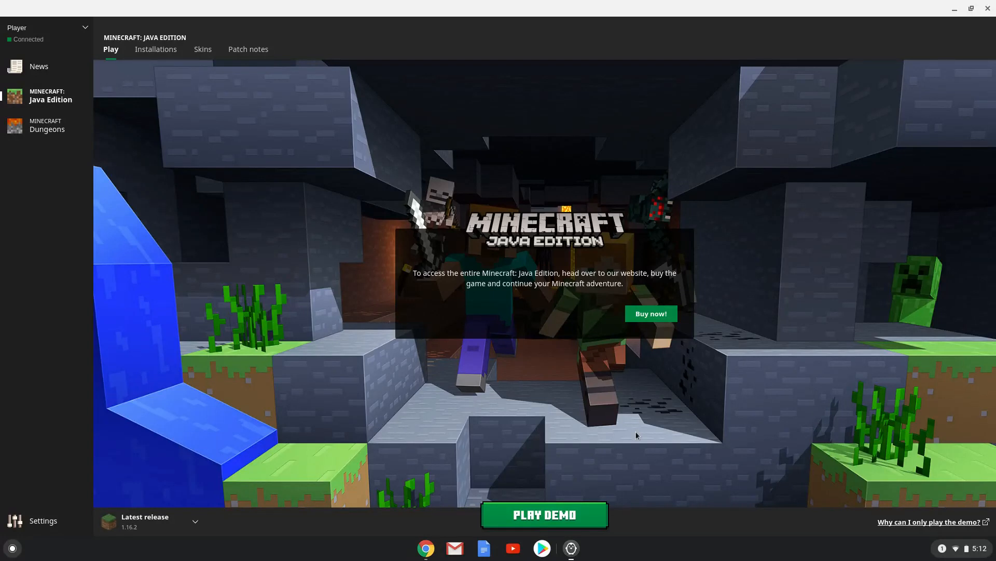
mouse_move(435, 461)
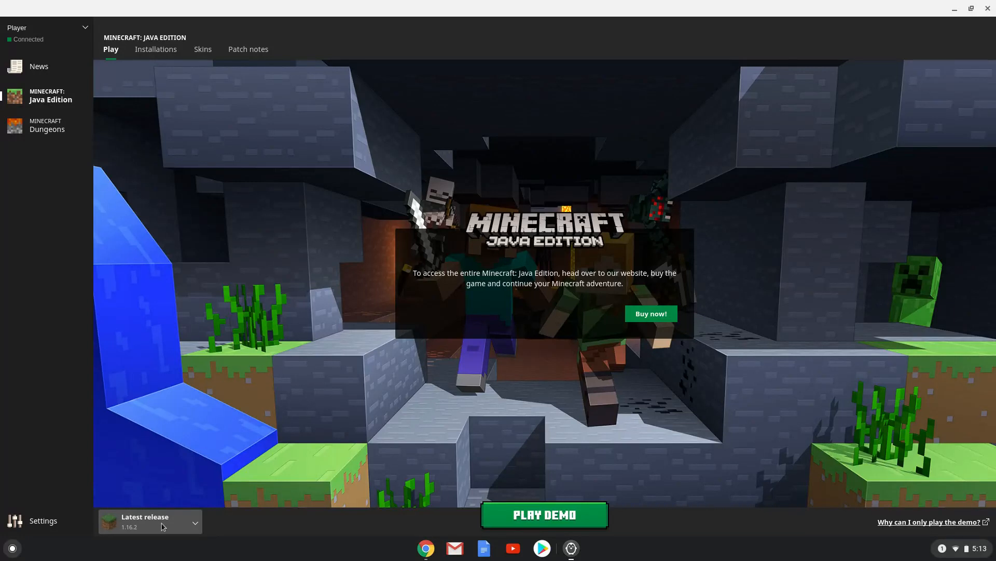
mouse_move(872, 94)
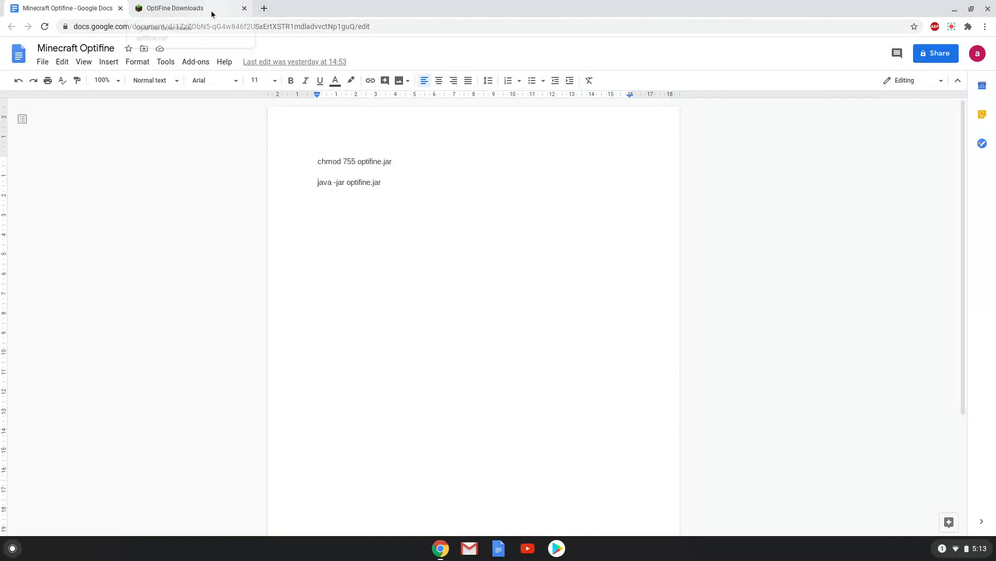
- Download the OptiFine 1.16.2 HD U G3 pre2 preview jar and reveal it in Downloads
click(174, 7)
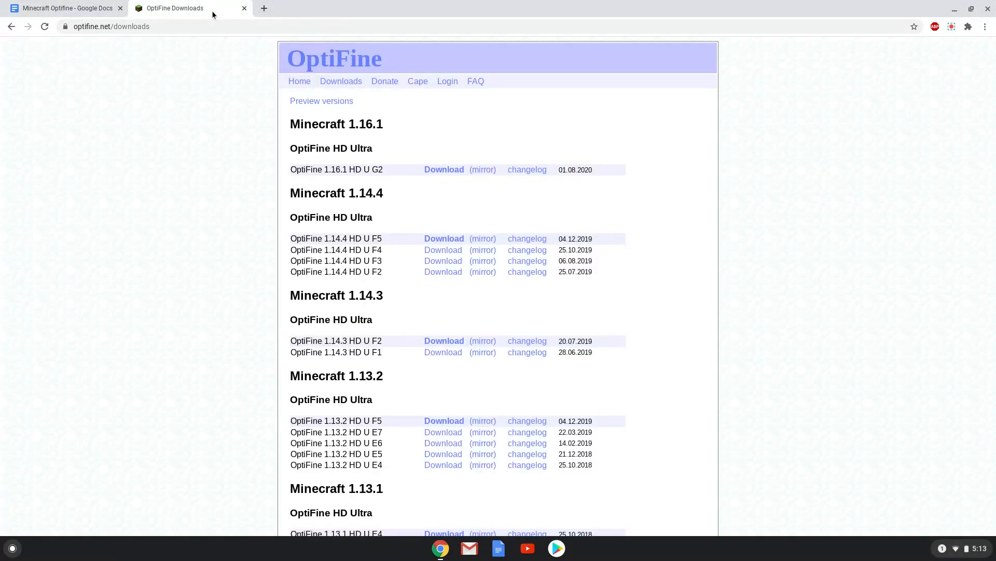
mouse_move(321, 100)
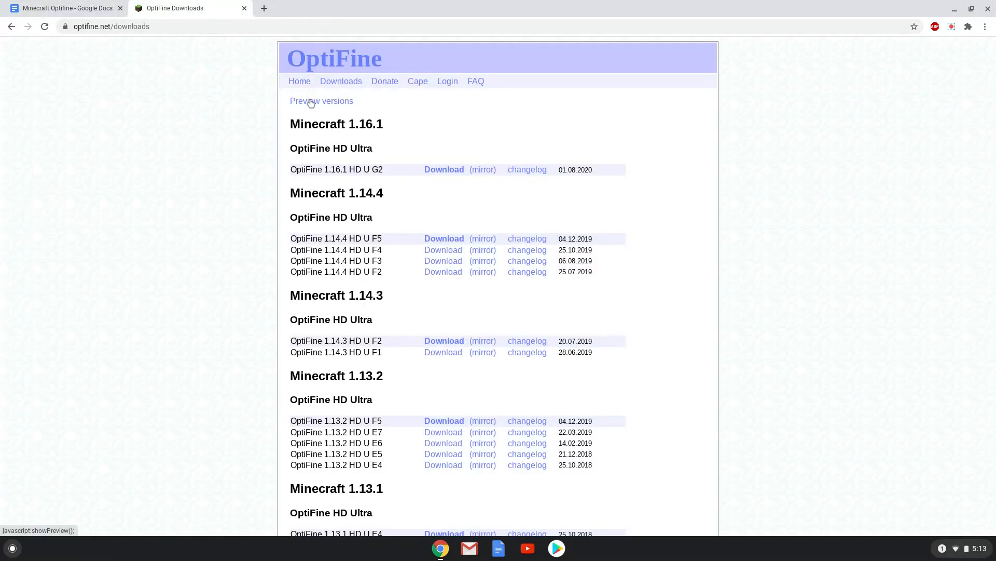
click(321, 101)
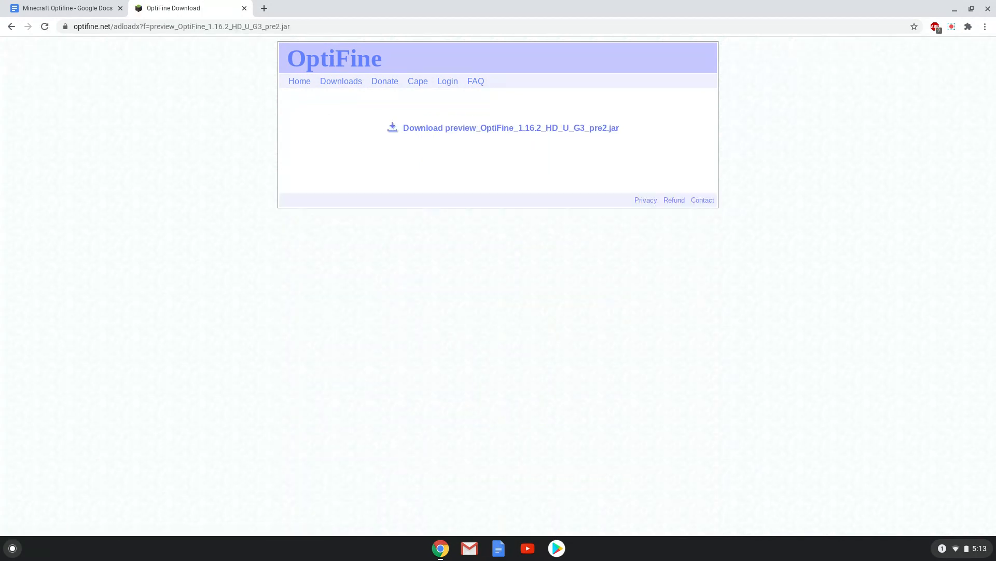
click(511, 127)
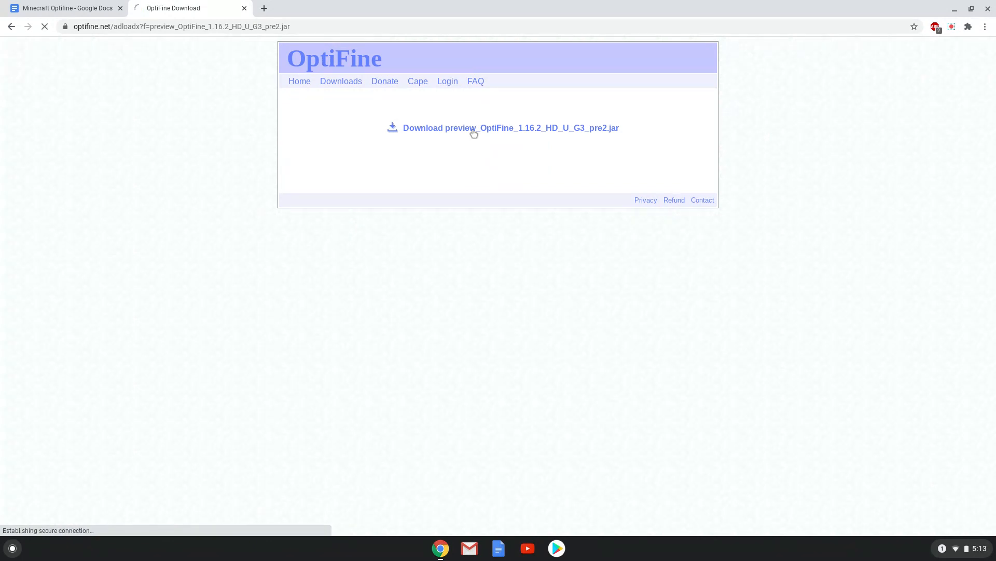
click(511, 128)
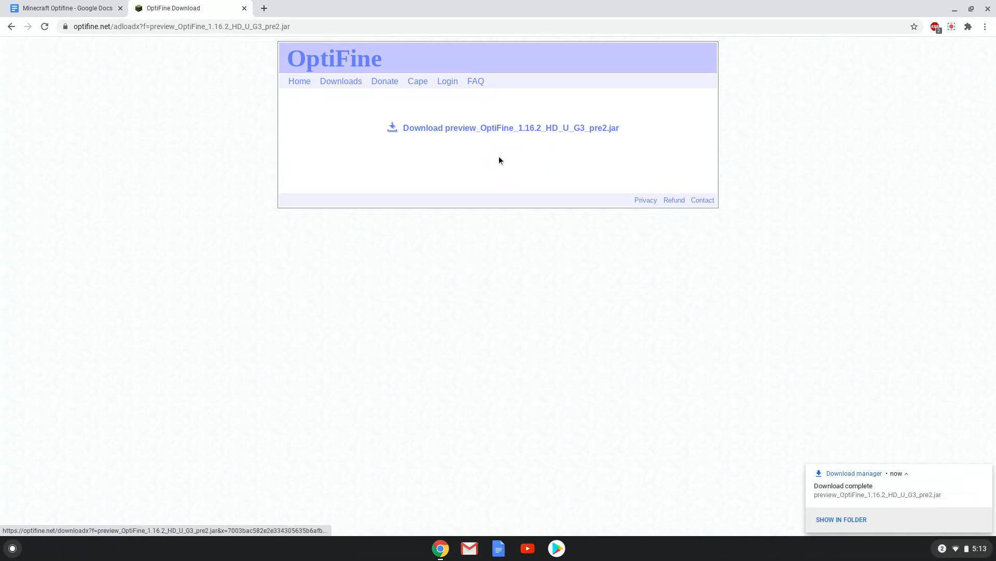
mouse_move(781, 476)
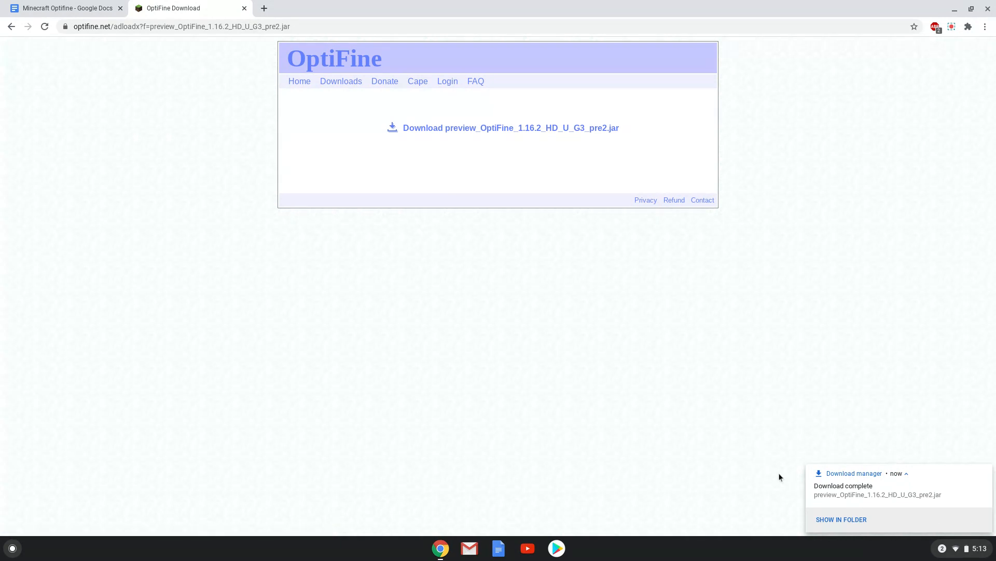
click(842, 519)
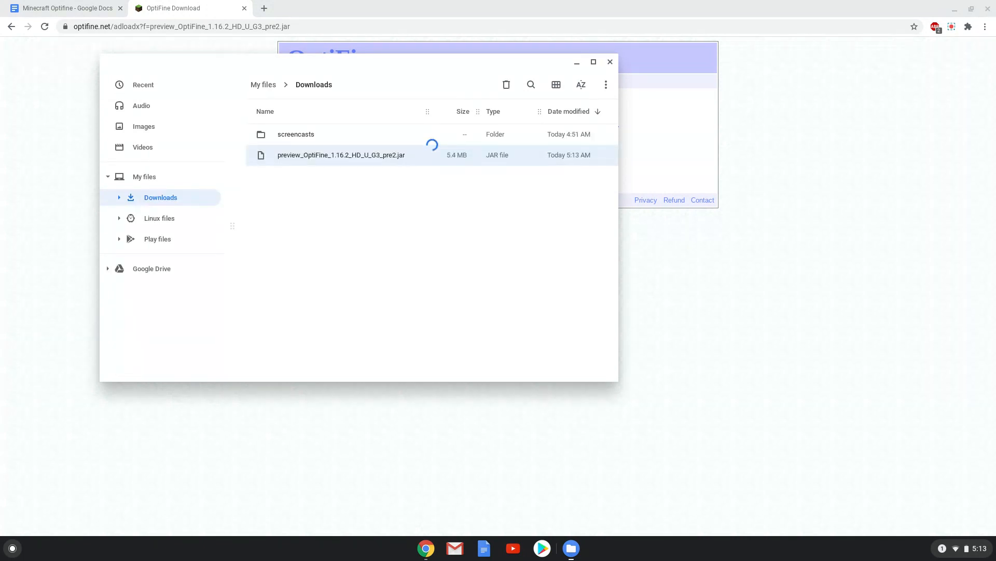
mouse_move(811, 516)
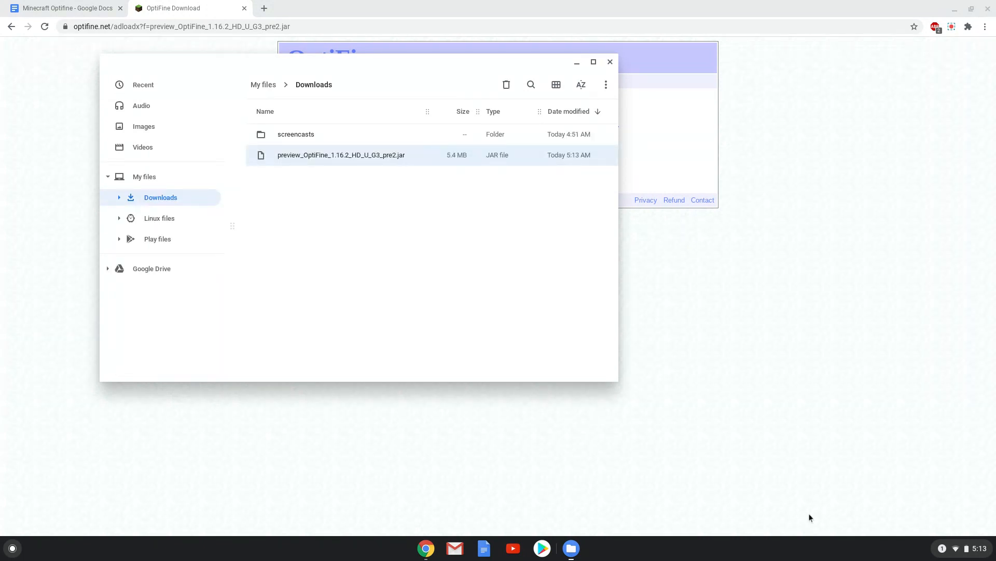
mouse_move(497, 281)
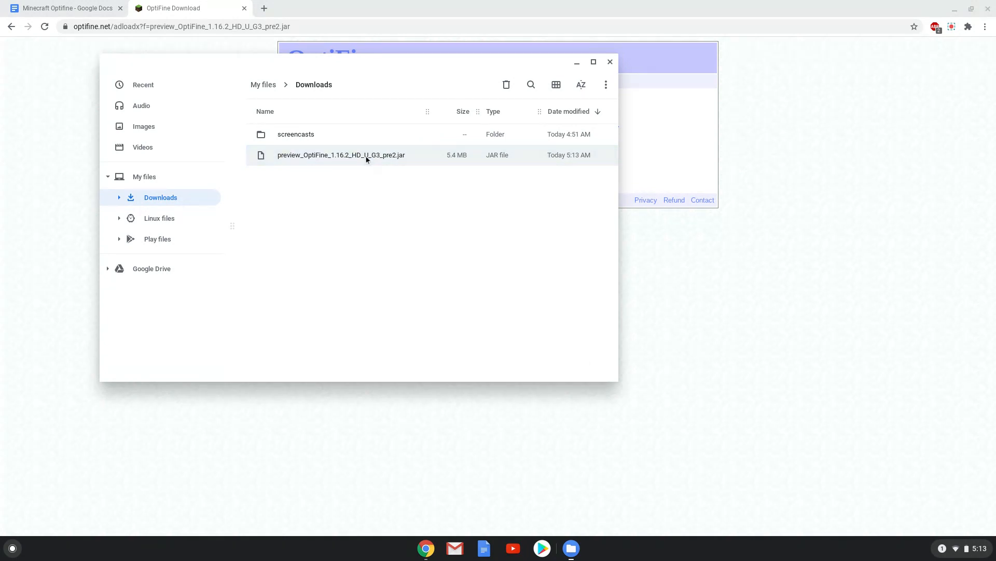
- Rename the downloaded preview jar in Downloads to optifine.jar
right_click(341, 154)
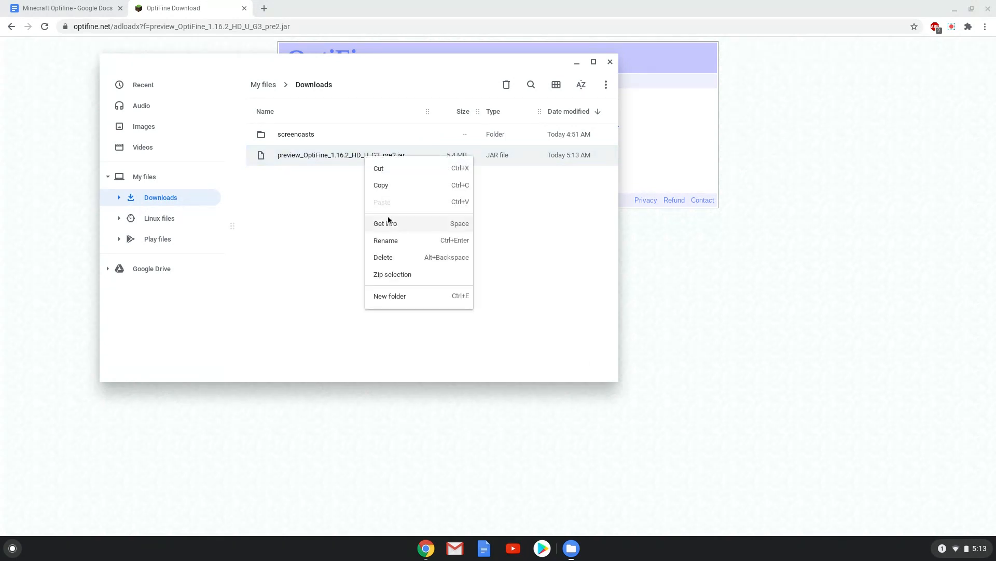
click(385, 240)
text(optifine)
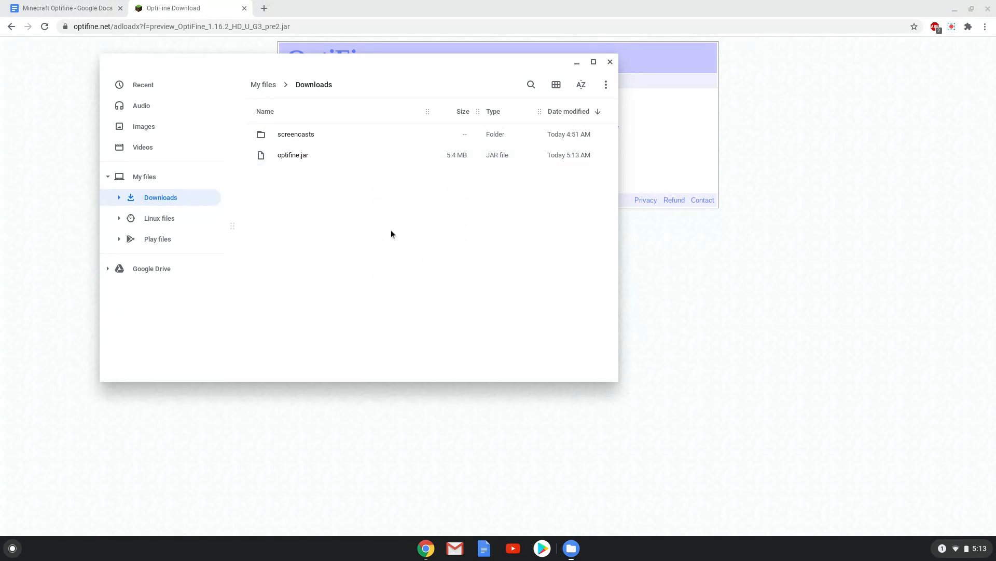
click(293, 154)
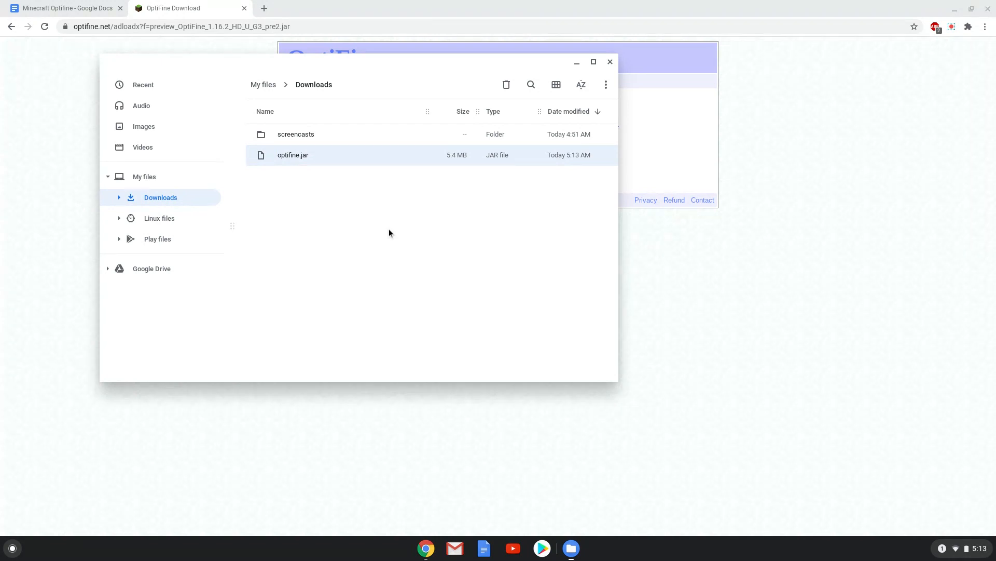
- Cut optifine.jar from Downloads and paste it into Linux files
right_click(293, 155)
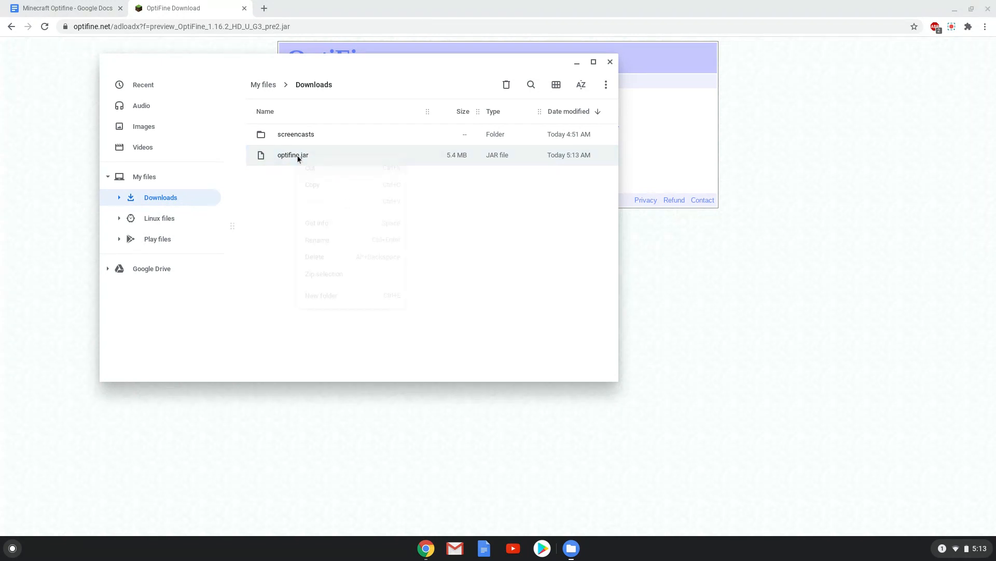
right_click(293, 155)
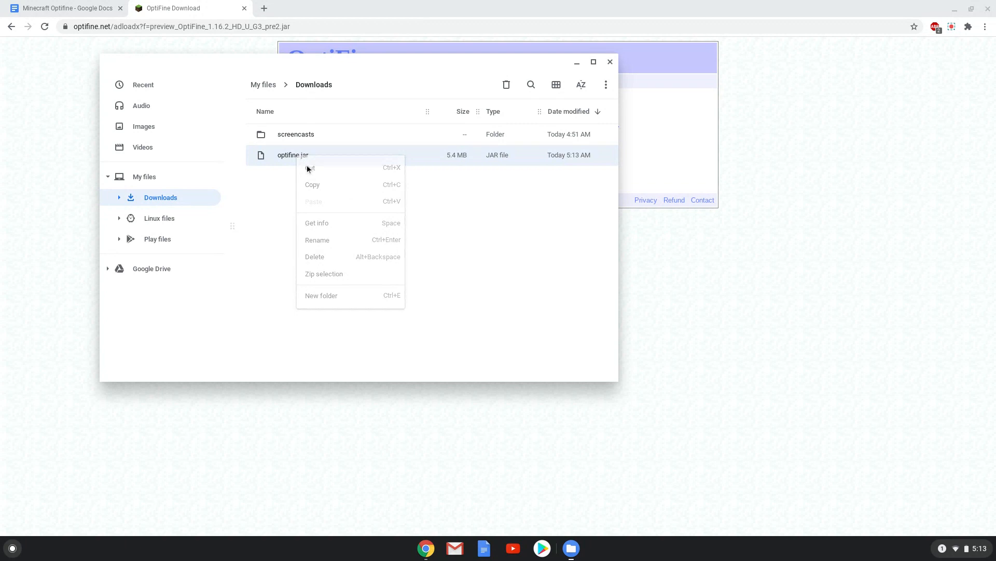
click(159, 218)
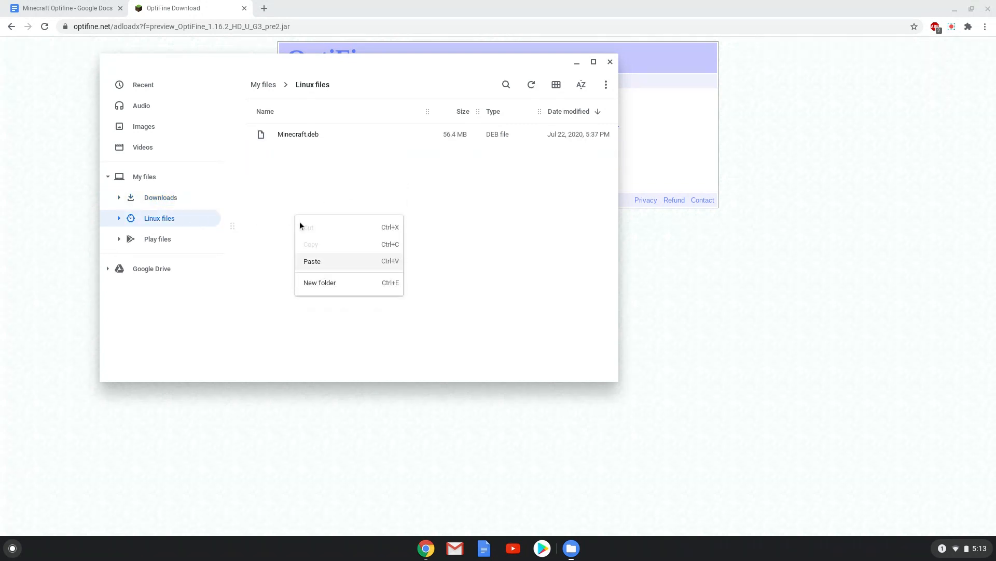
click(313, 260)
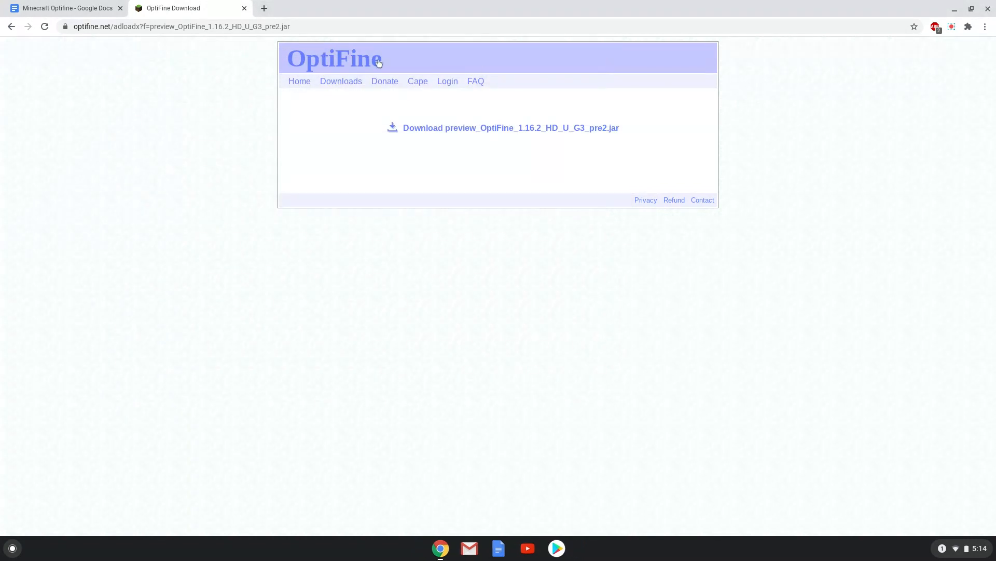
- Copy the chmod 755 optifine.jar command from the Minecraft Optifine document
click(63, 7)
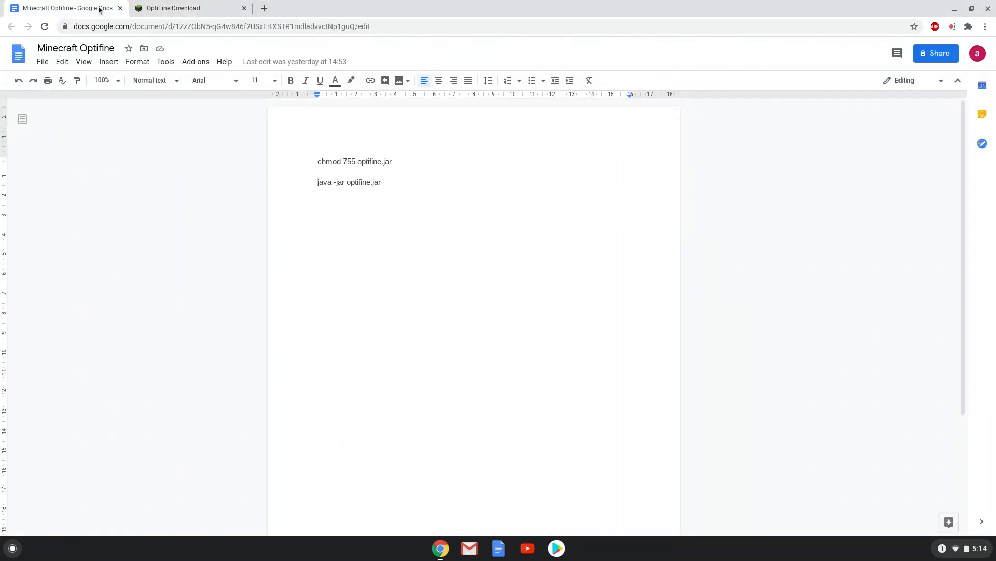
click(318, 183)
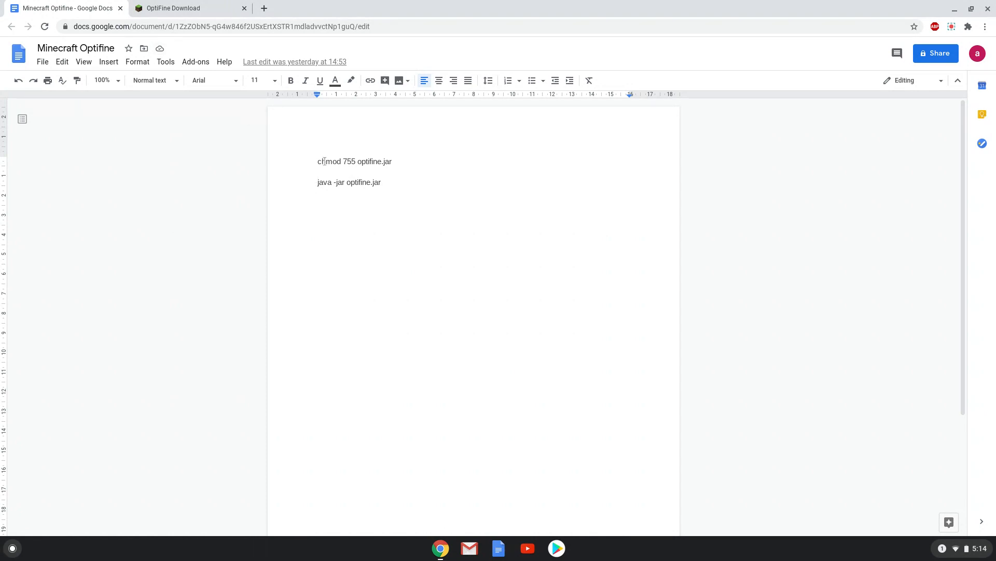
right_click(354, 161)
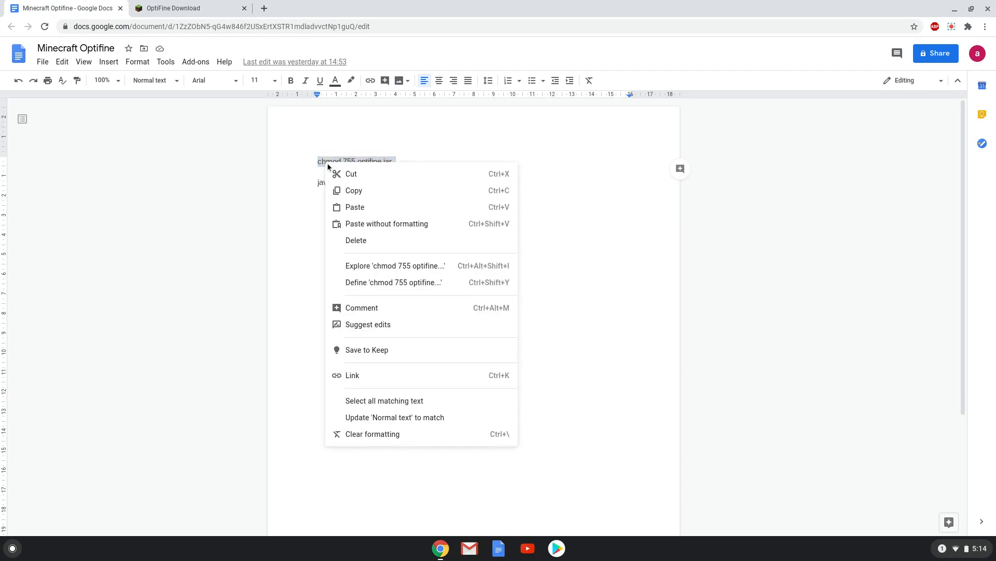
click(253, 305)
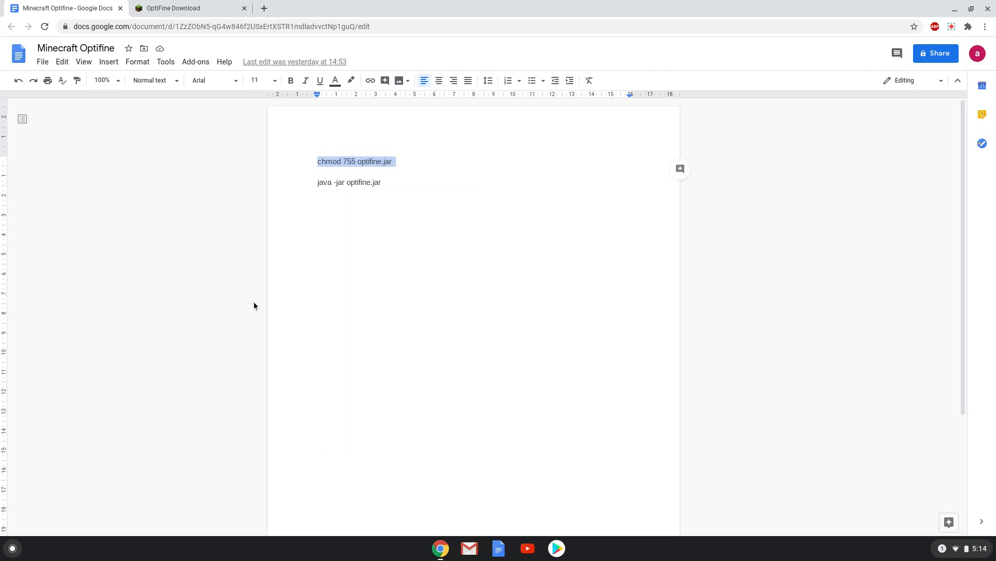
mouse_move(29, 541)
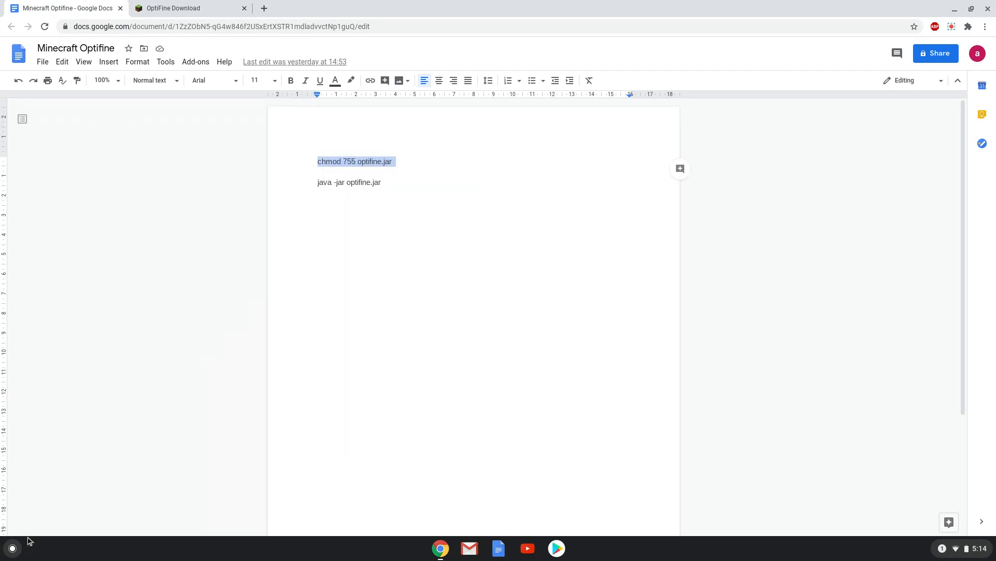
- Launch Terminal from the app search, then copy the java -jar optifine.jar command
click(12, 547)
text(ter)
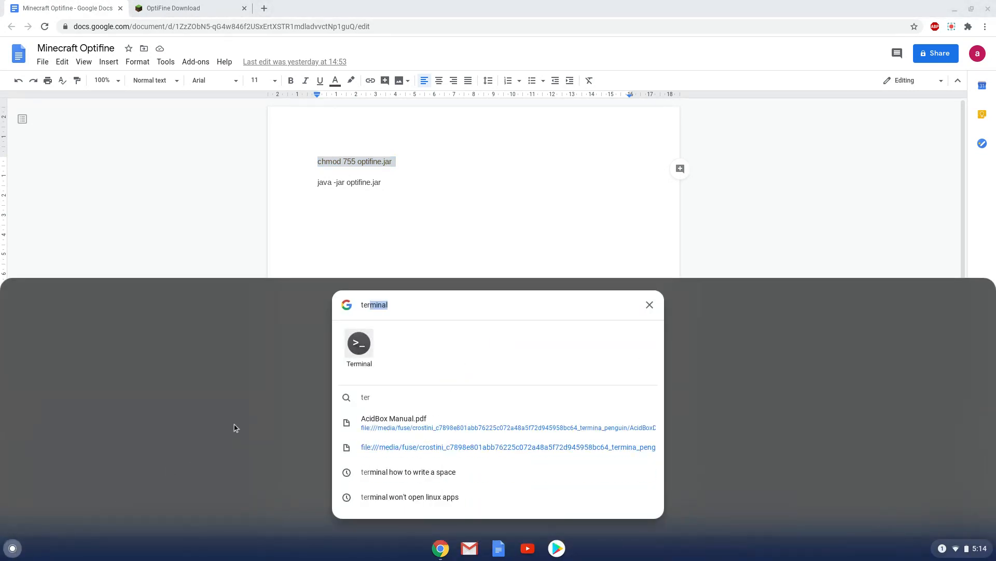
click(358, 344)
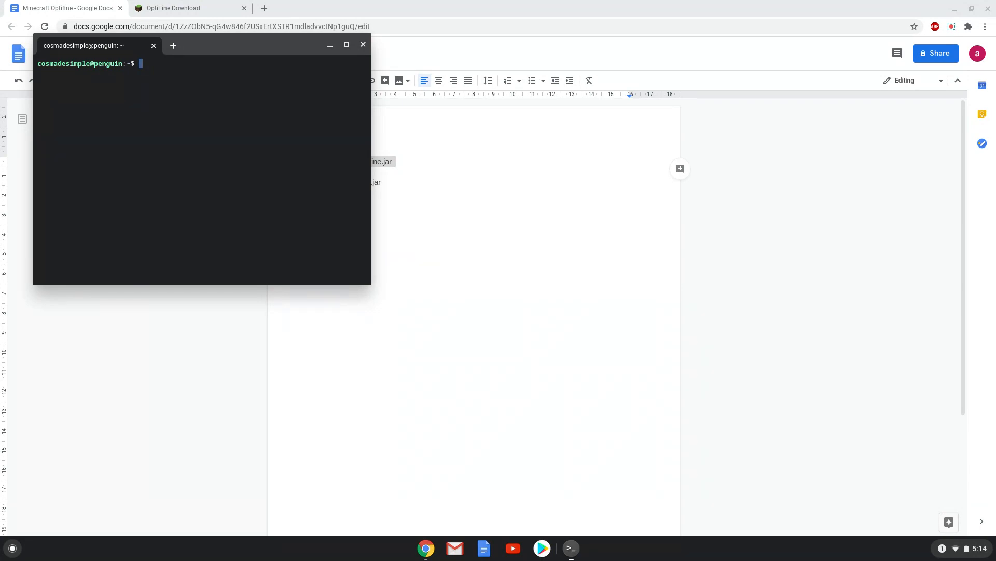
mouse_move(297, 230)
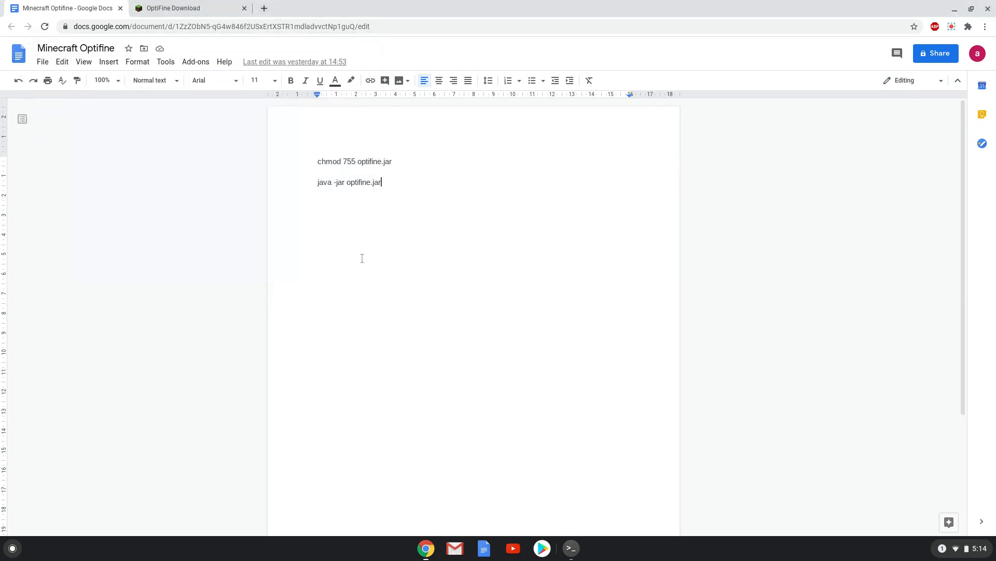
triple_click(350, 181)
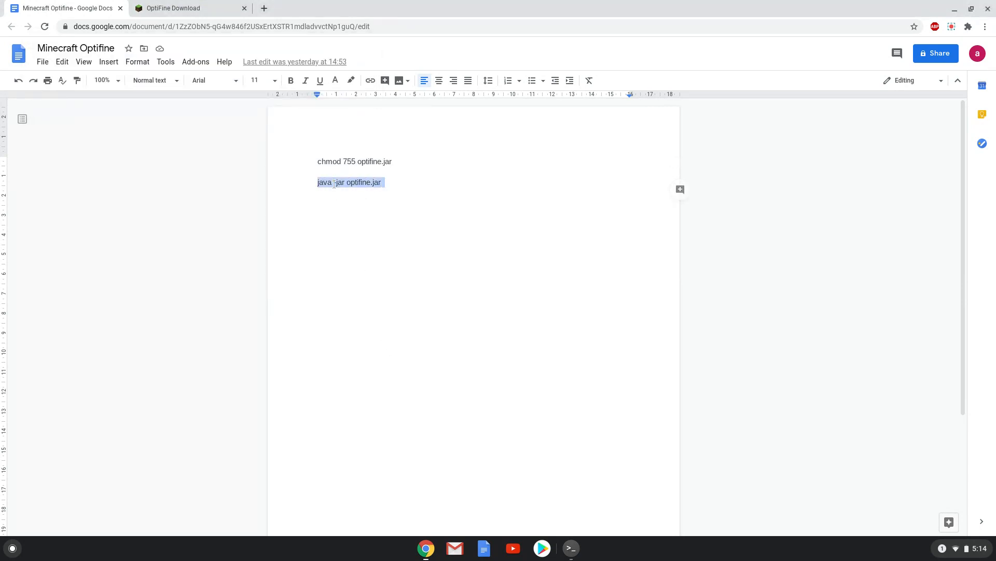
right_click(350, 183)
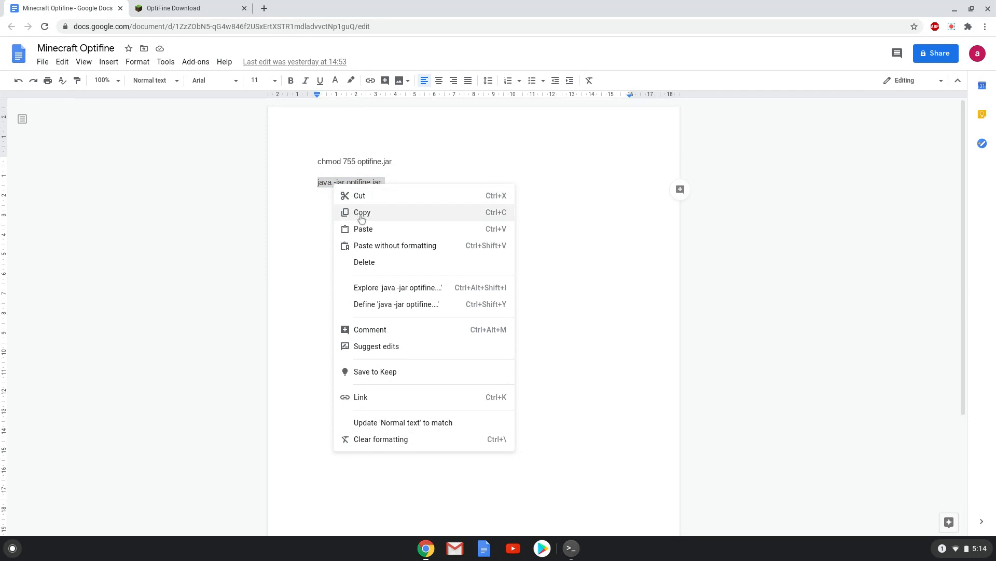
click(361, 212)
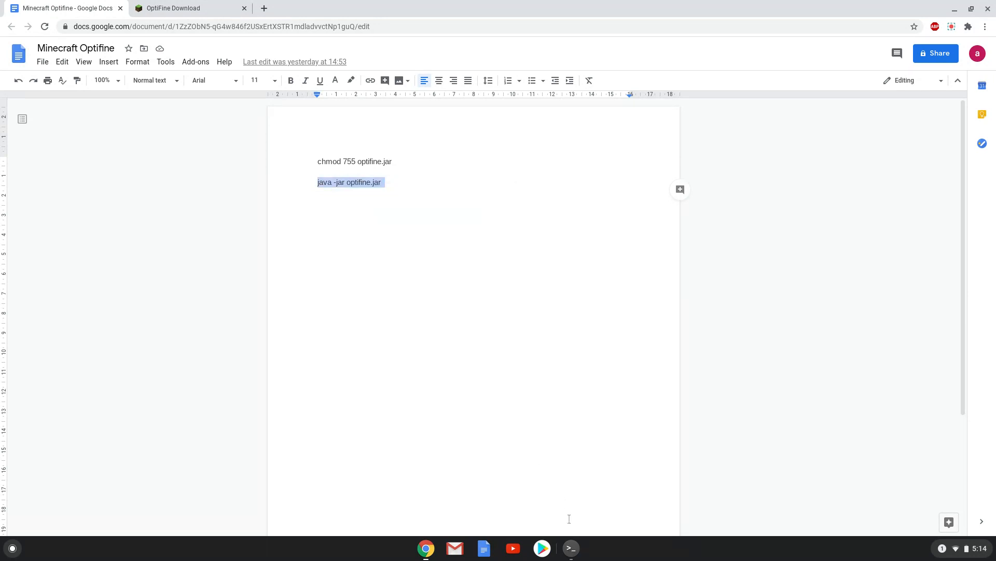
- Run java -jar optifine.jar in Terminal and install OptiFine 1.16.2, dismissing the success notice
click(570, 548)
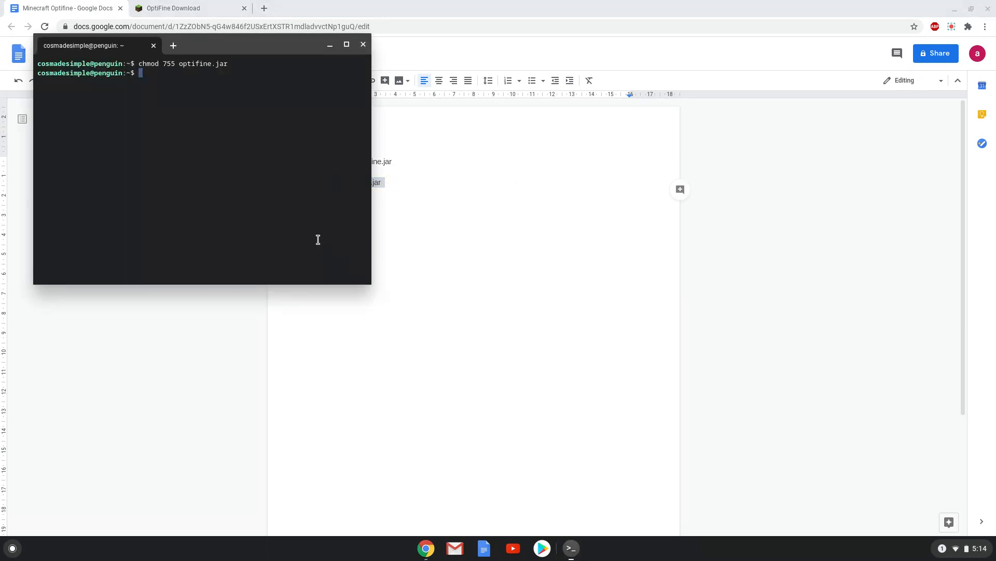
text(java -jar optifine.jar)
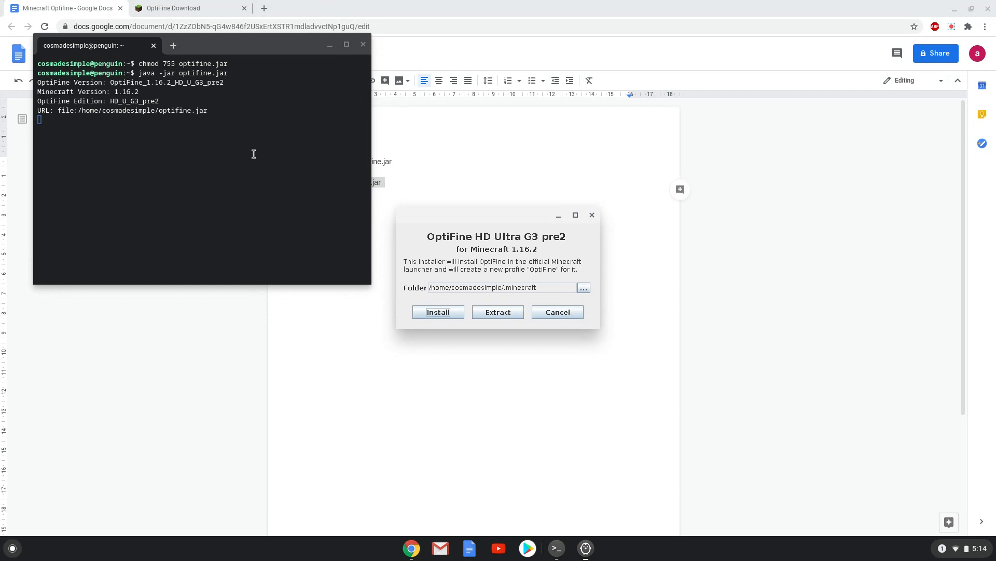
click(438, 312)
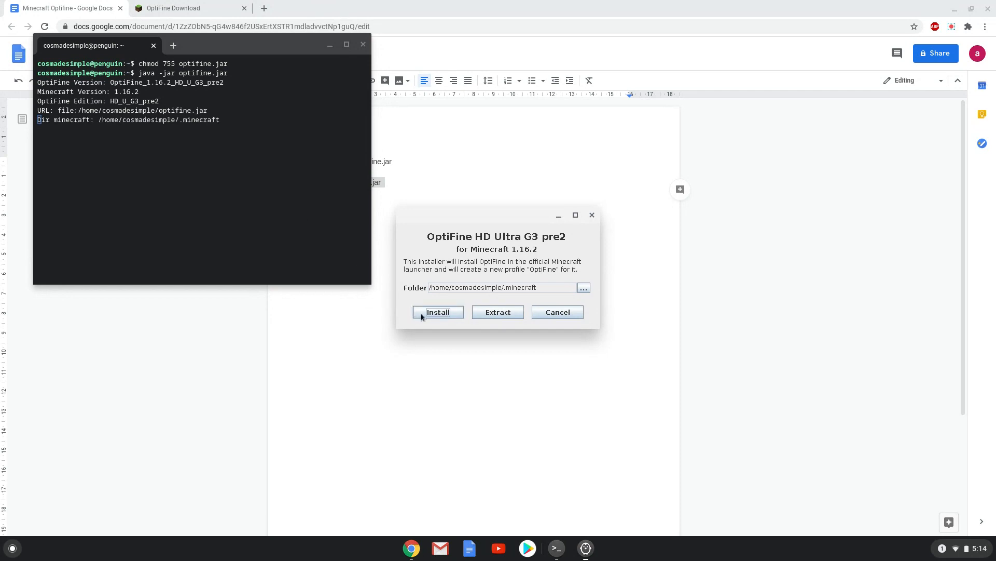
click(438, 312)
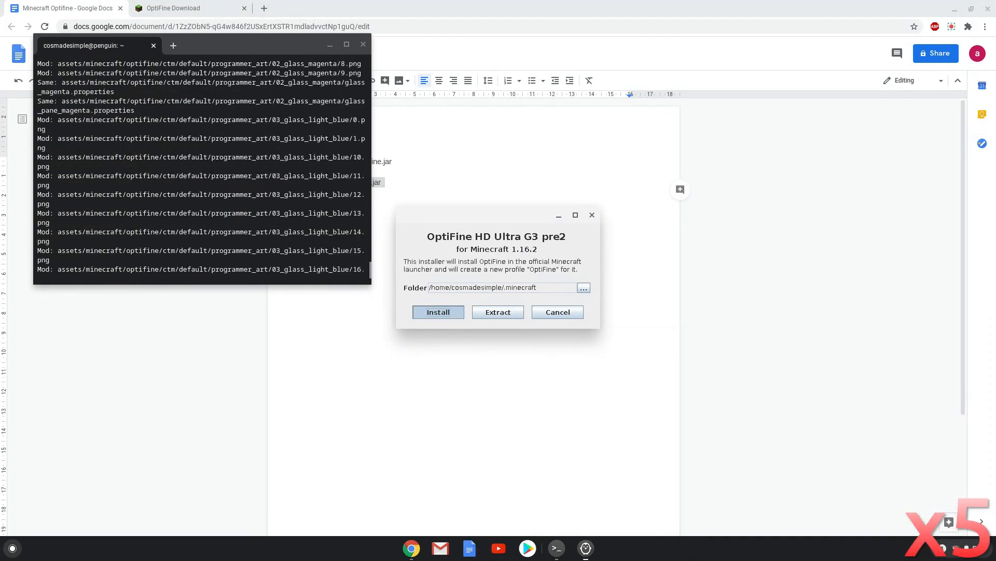
click(438, 313)
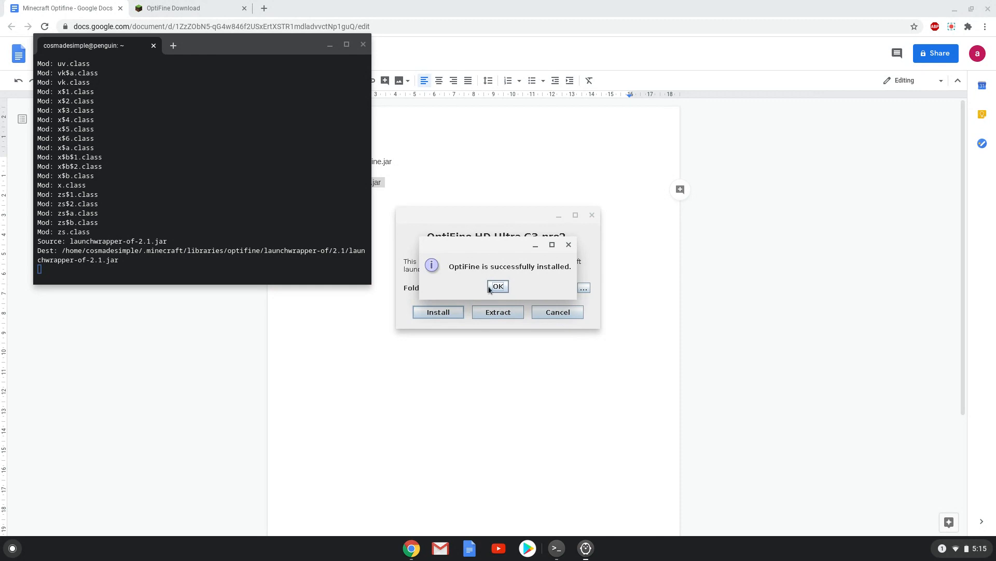
click(497, 287)
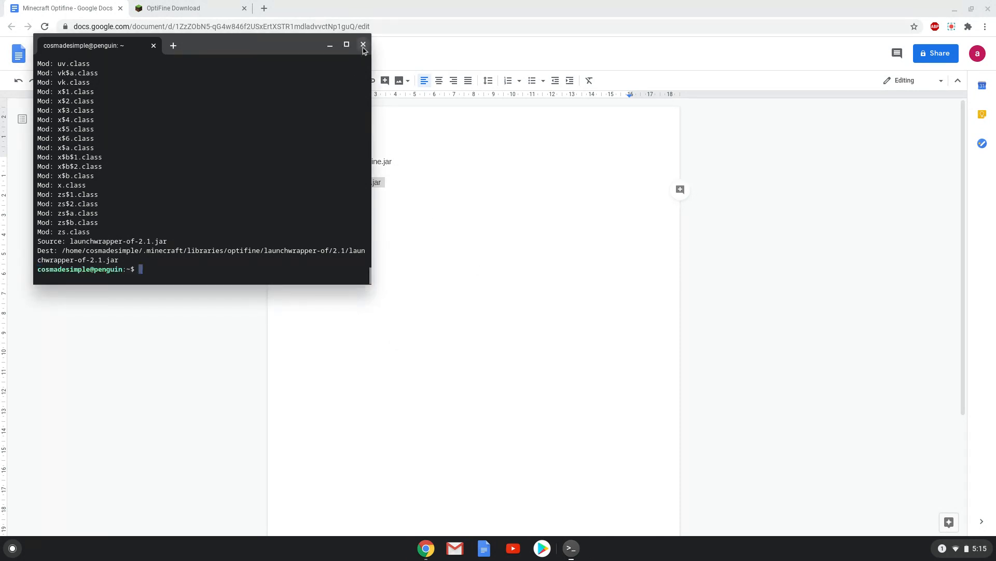
click(364, 45)
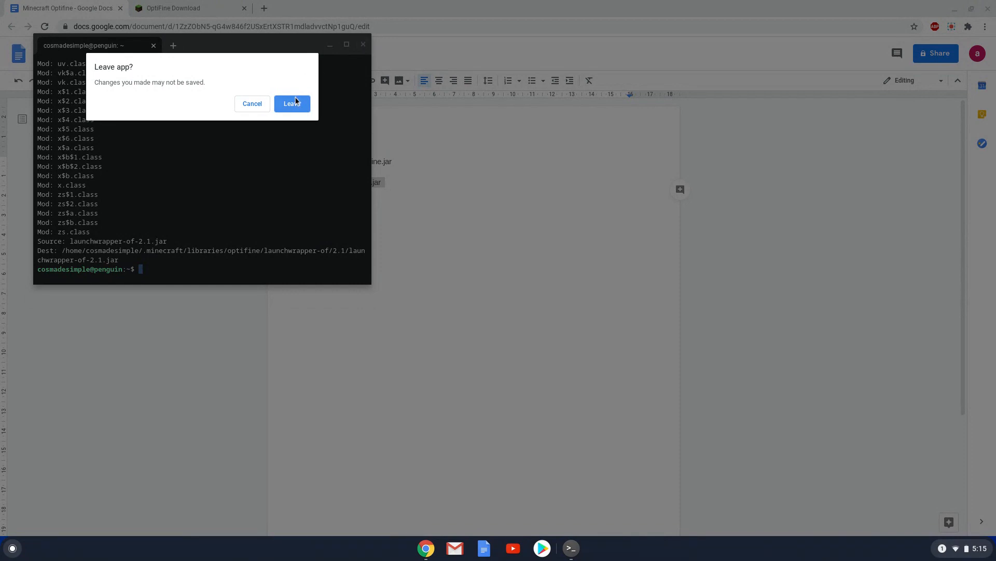
- Confirm leaving the terminal and launch Minecraft Launcher from the expanded launcher
click(292, 103)
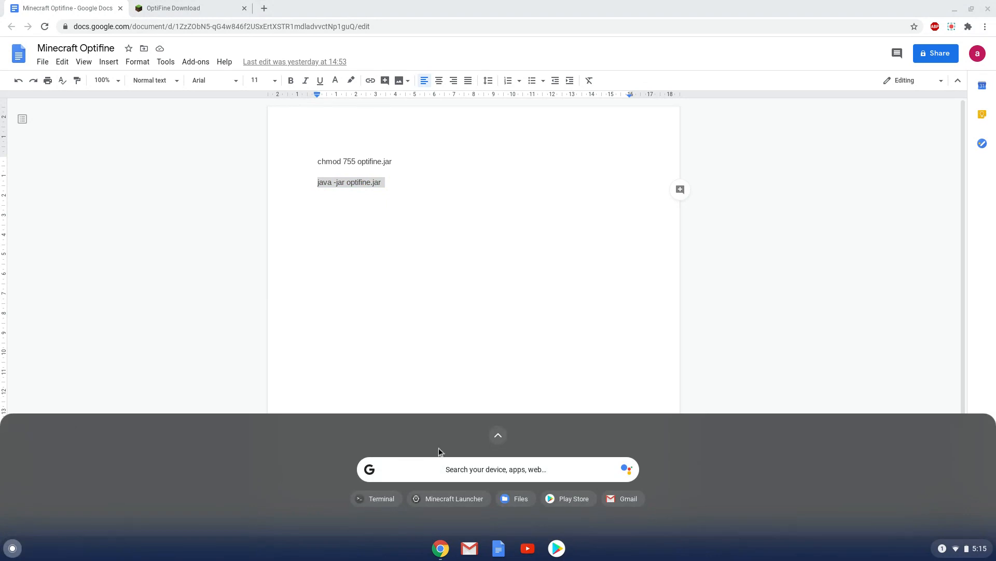
click(497, 435)
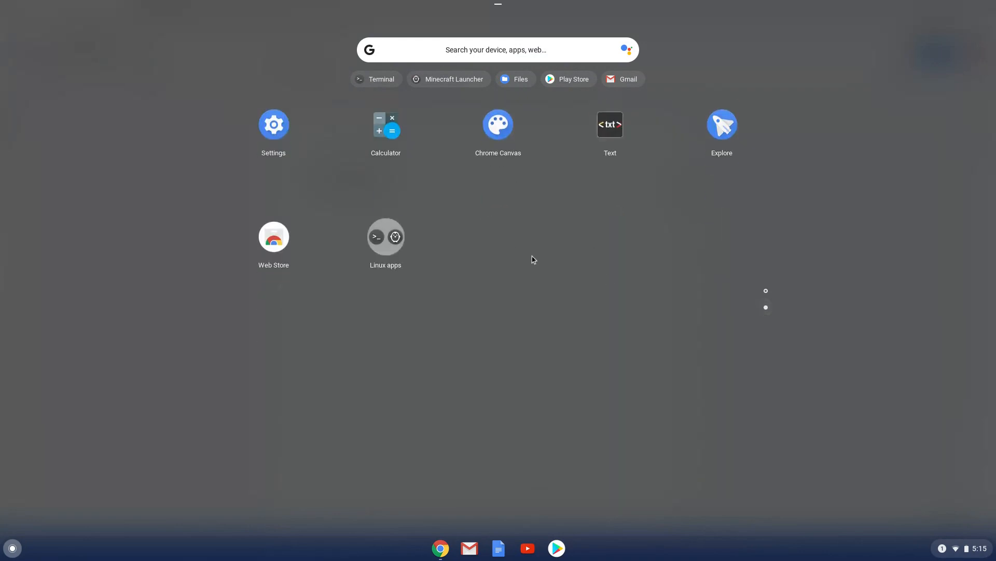
click(386, 242)
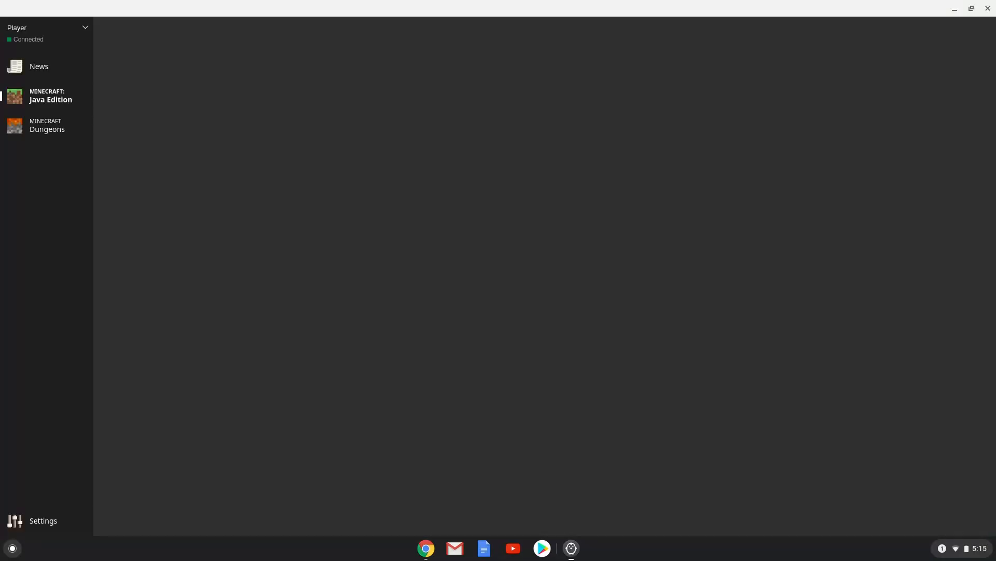
- Show the Java Edition play page with the OptiFine 1.16.2 HD U G3 pre2 profile selected
click(50, 100)
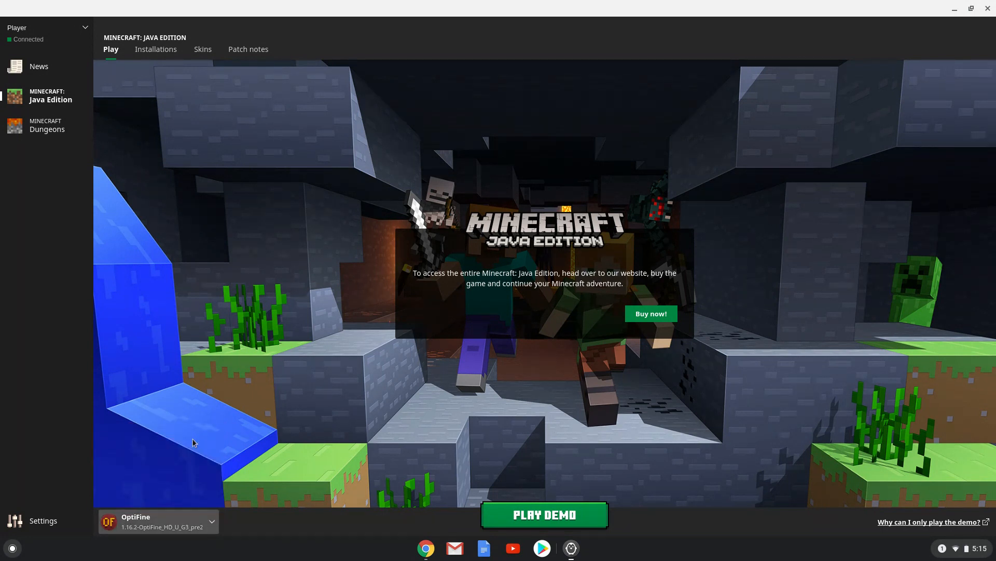
mouse_move(481, 514)
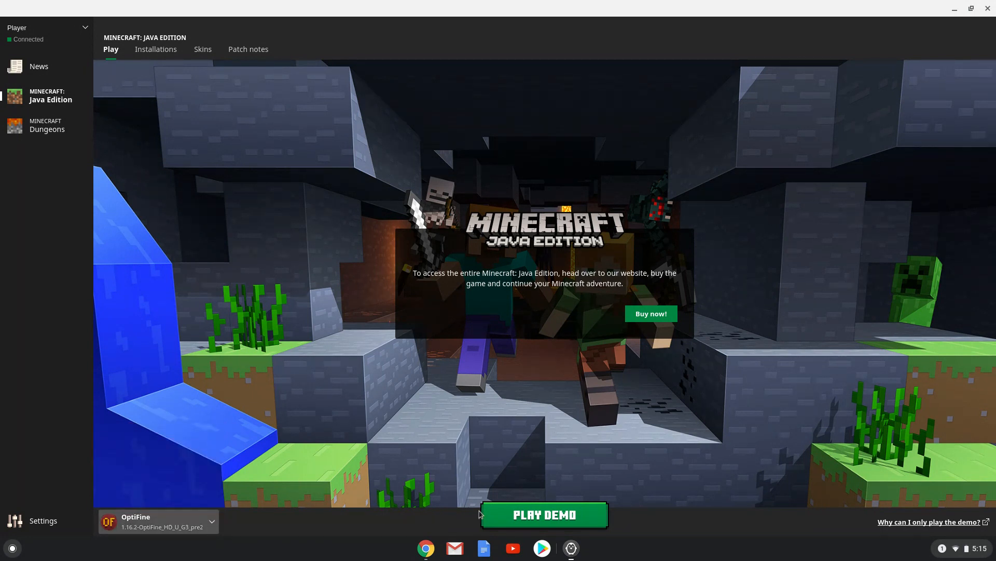